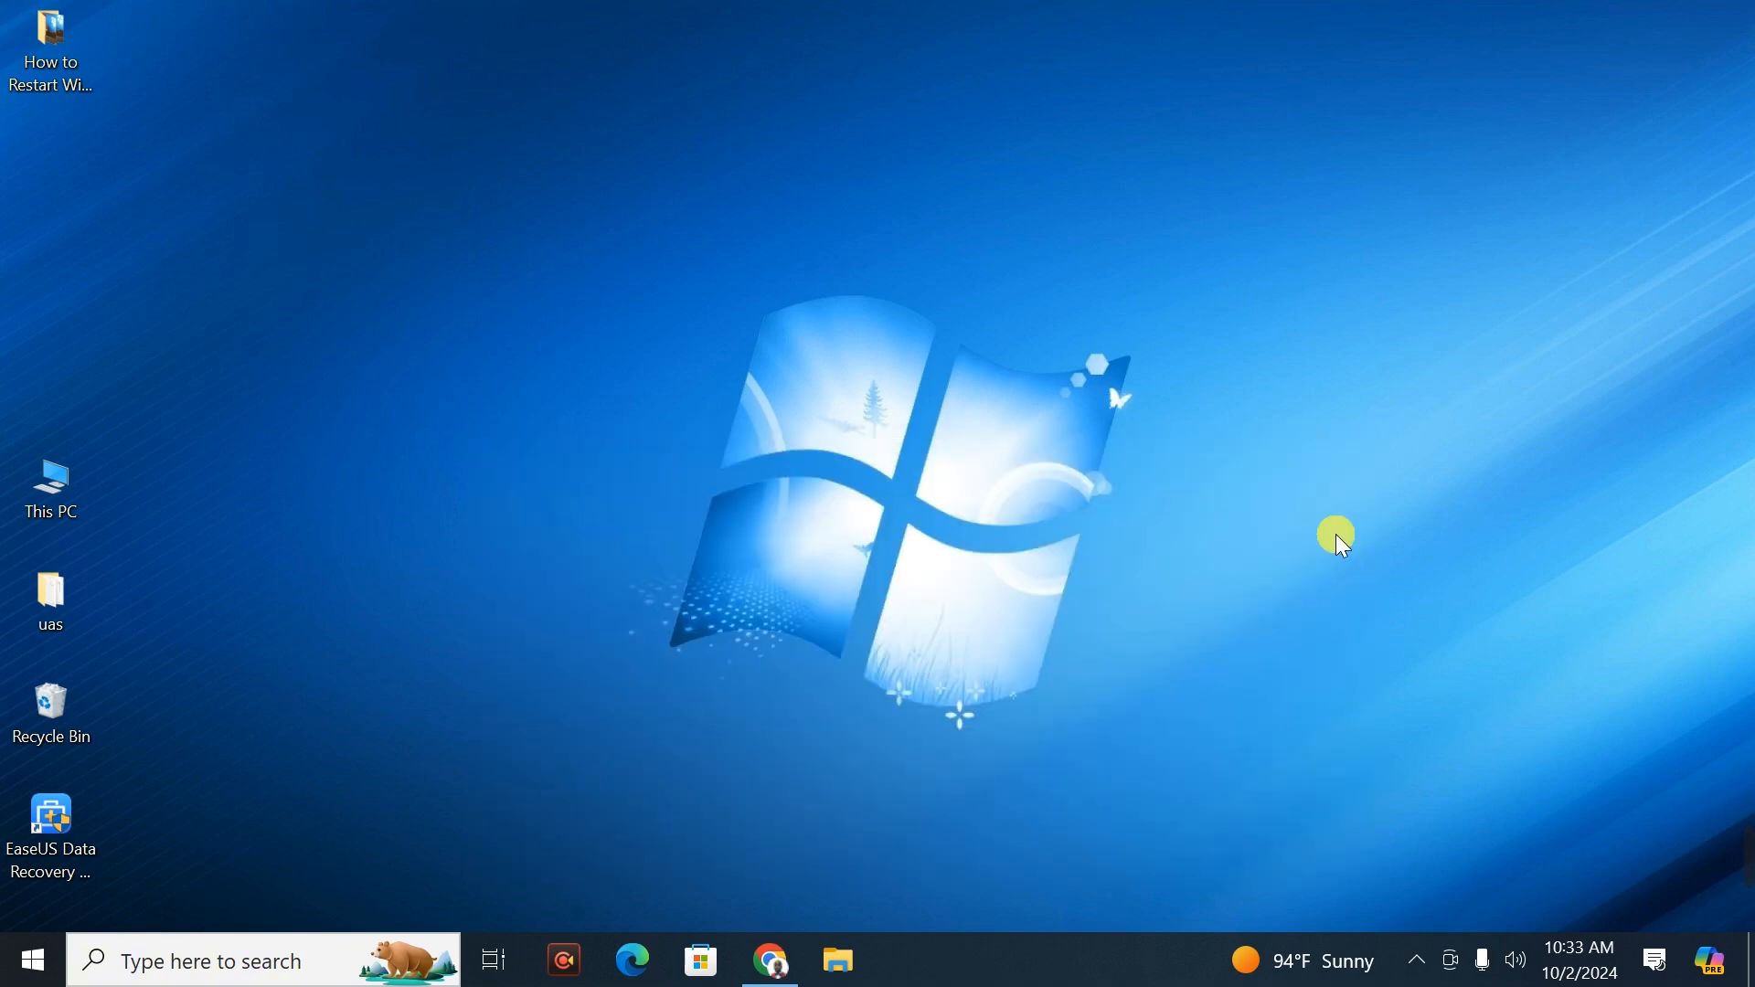
Step: Hold right Shift to turn on Filter Keys, then bring up the taskbar search panel
{"action": "key", "text": "shift"}
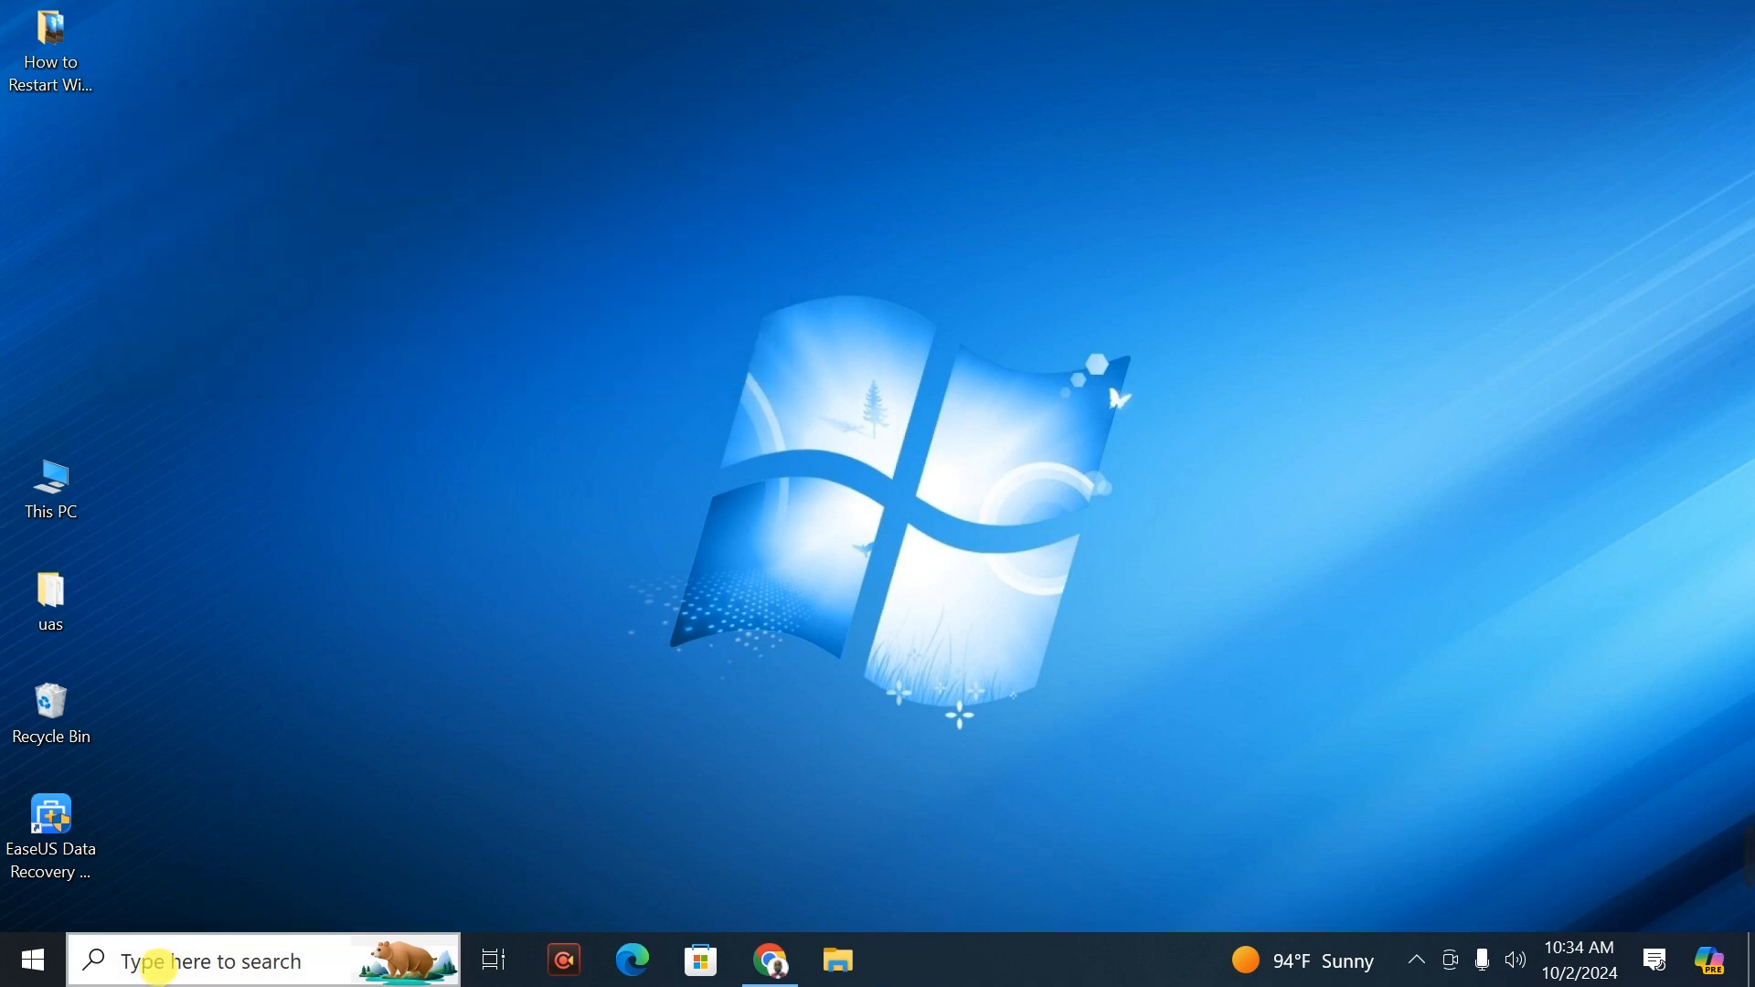
{"action": "left_click", "coordinate": [224, 960]}
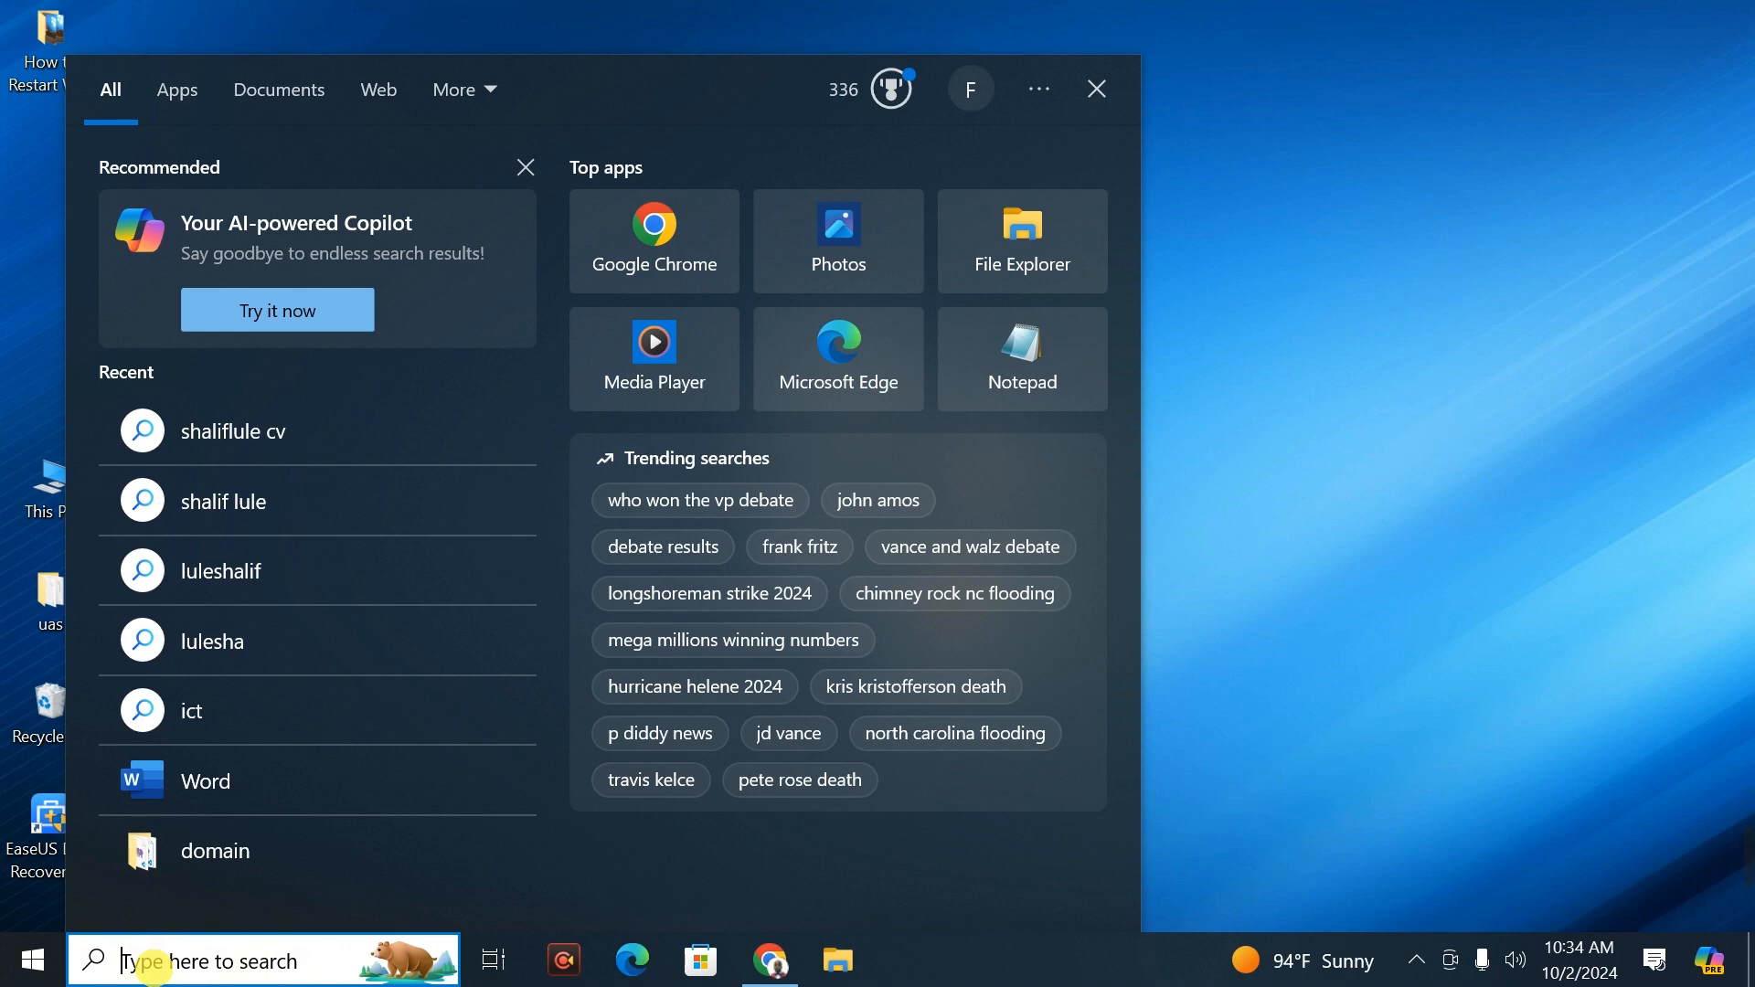
{"action": "mouse_move", "coordinate": [683, 434]}
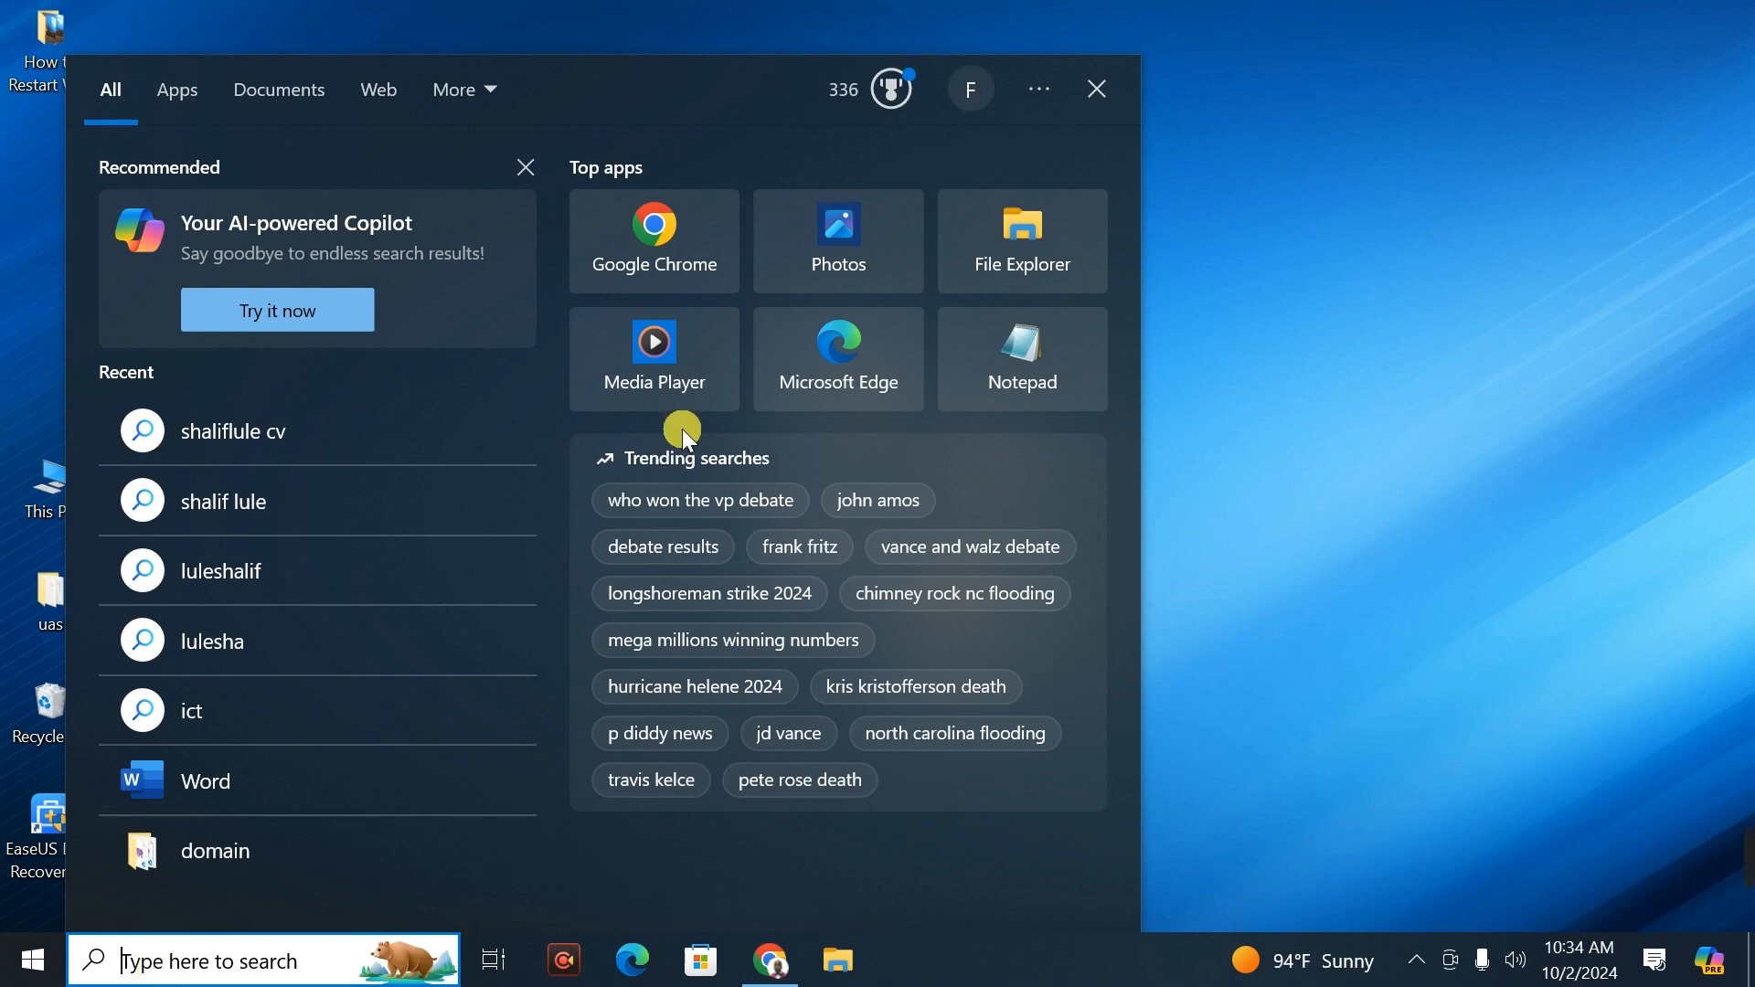
{"action": "left_click", "coordinate": [1095, 88]}
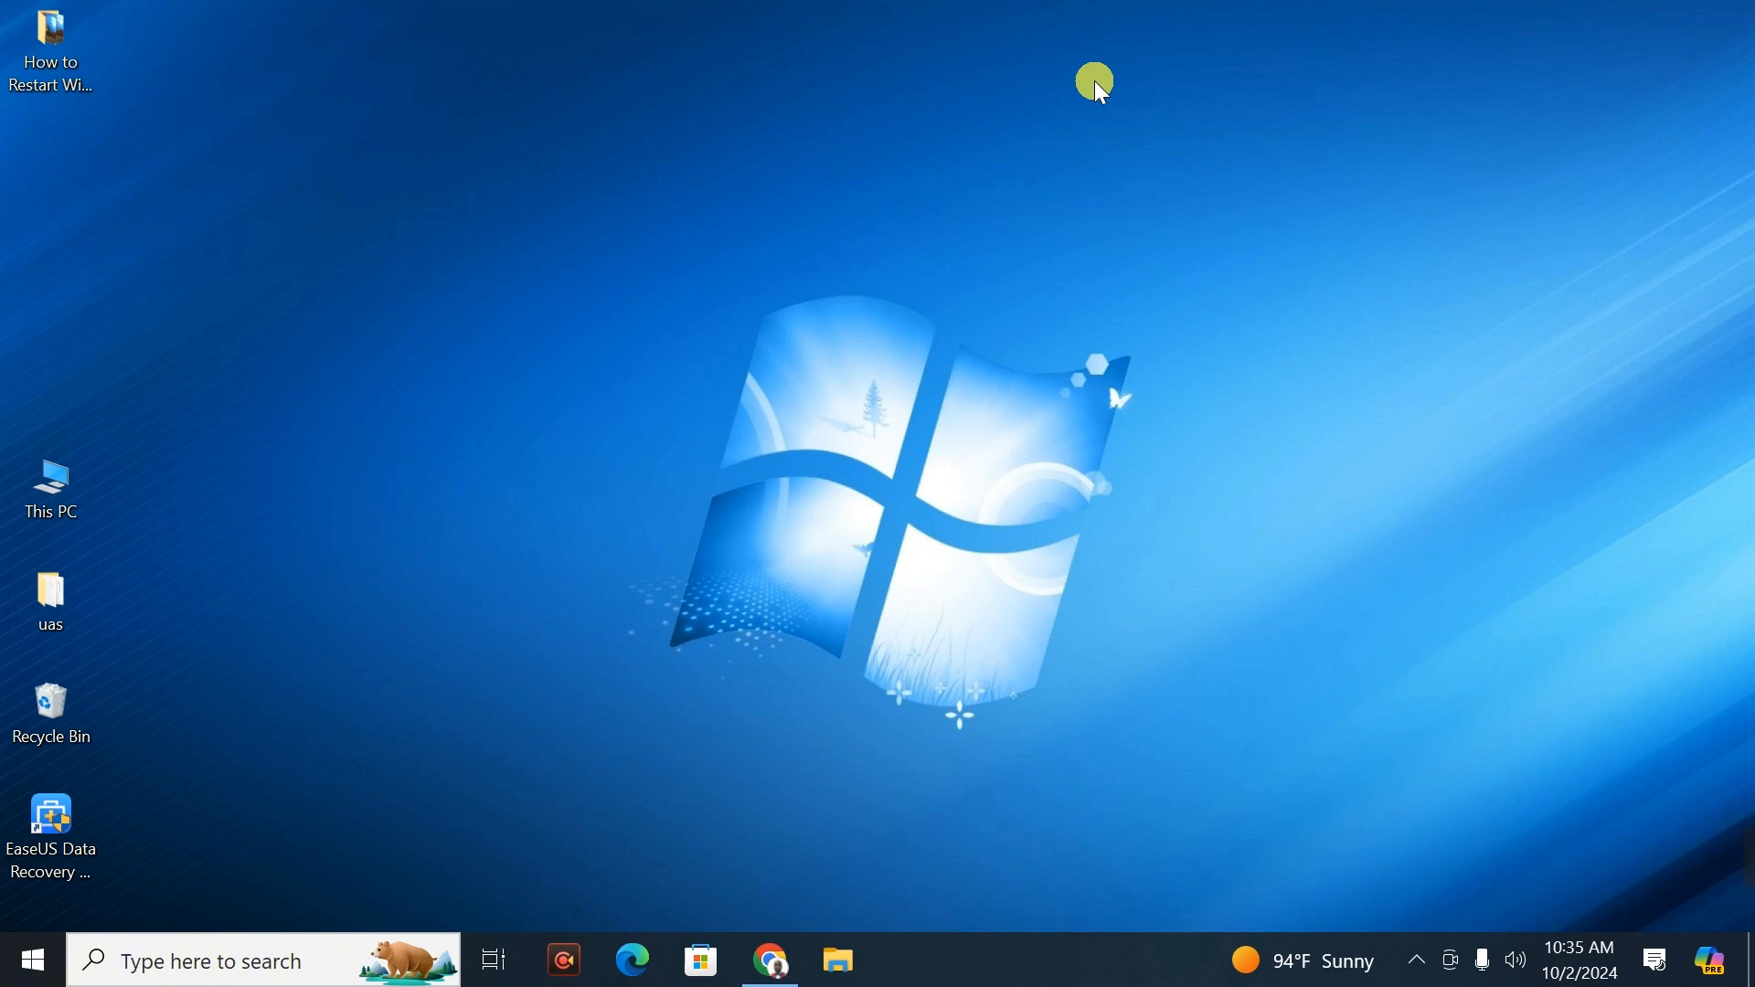
{"action": "left_click", "coordinate": [257, 960]}
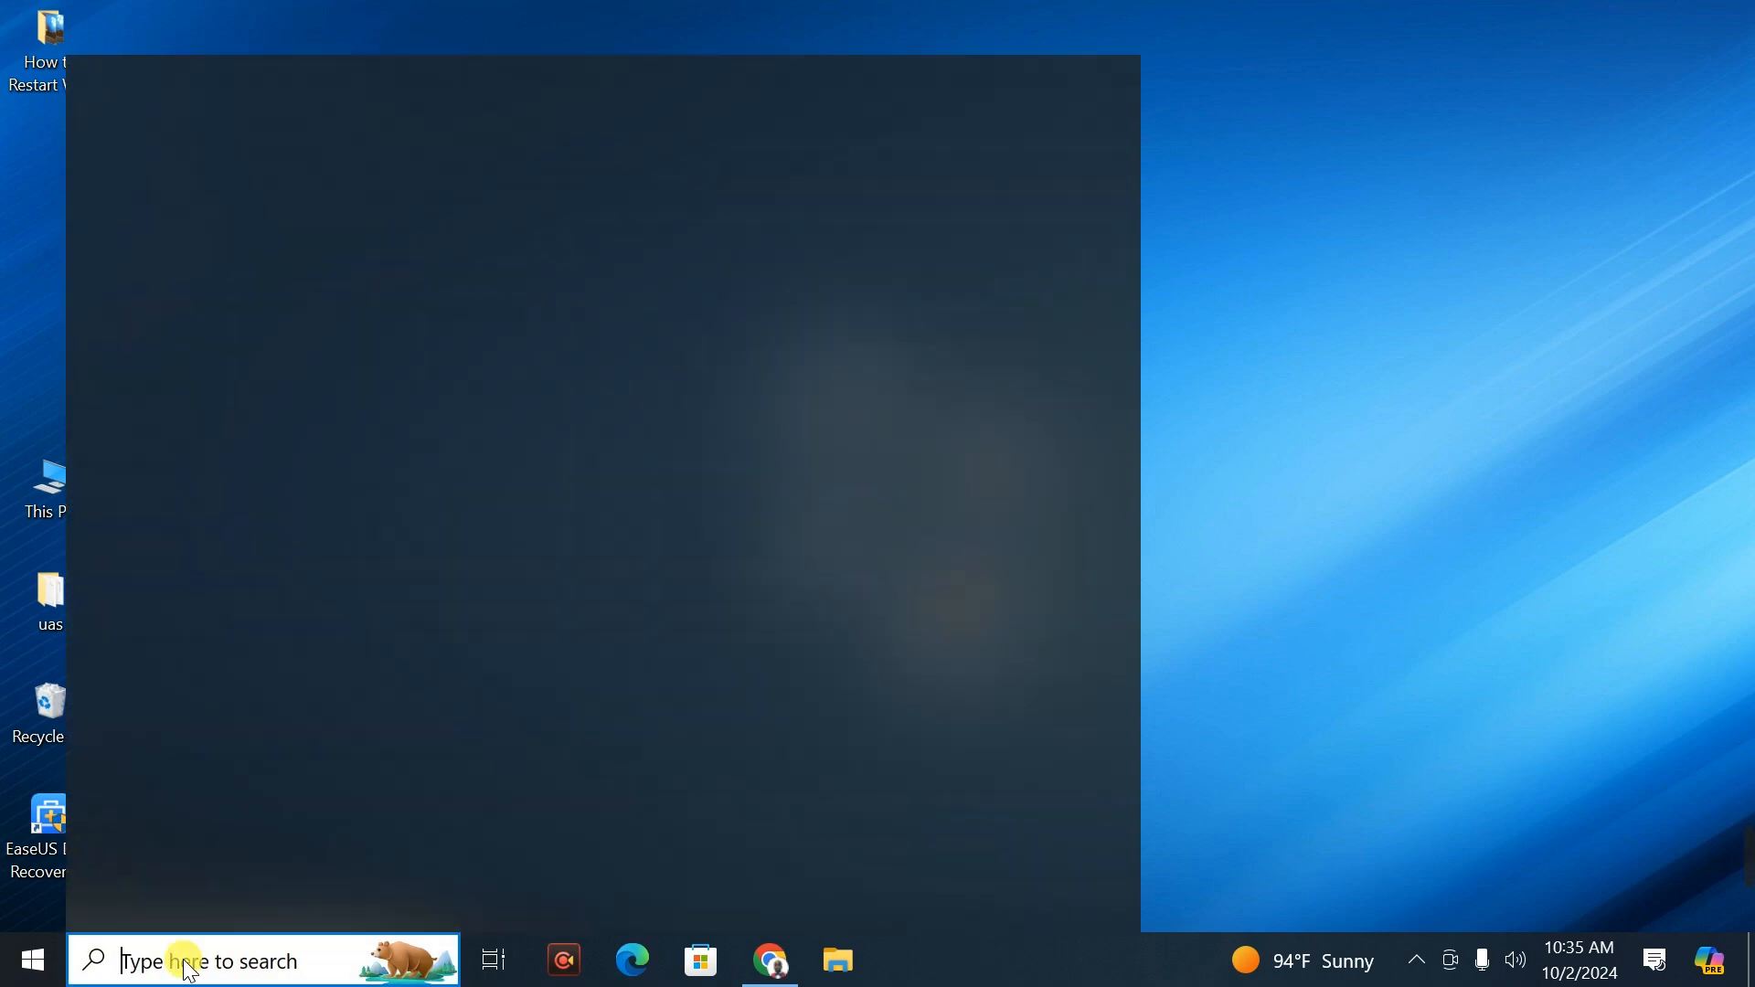
Step: Focus the taskbar search box and delete the last letter, leaving 'lule shl'
{"action": "left_click", "coordinate": [212, 960]}
{"action": "type", "text": "lule shlif"}
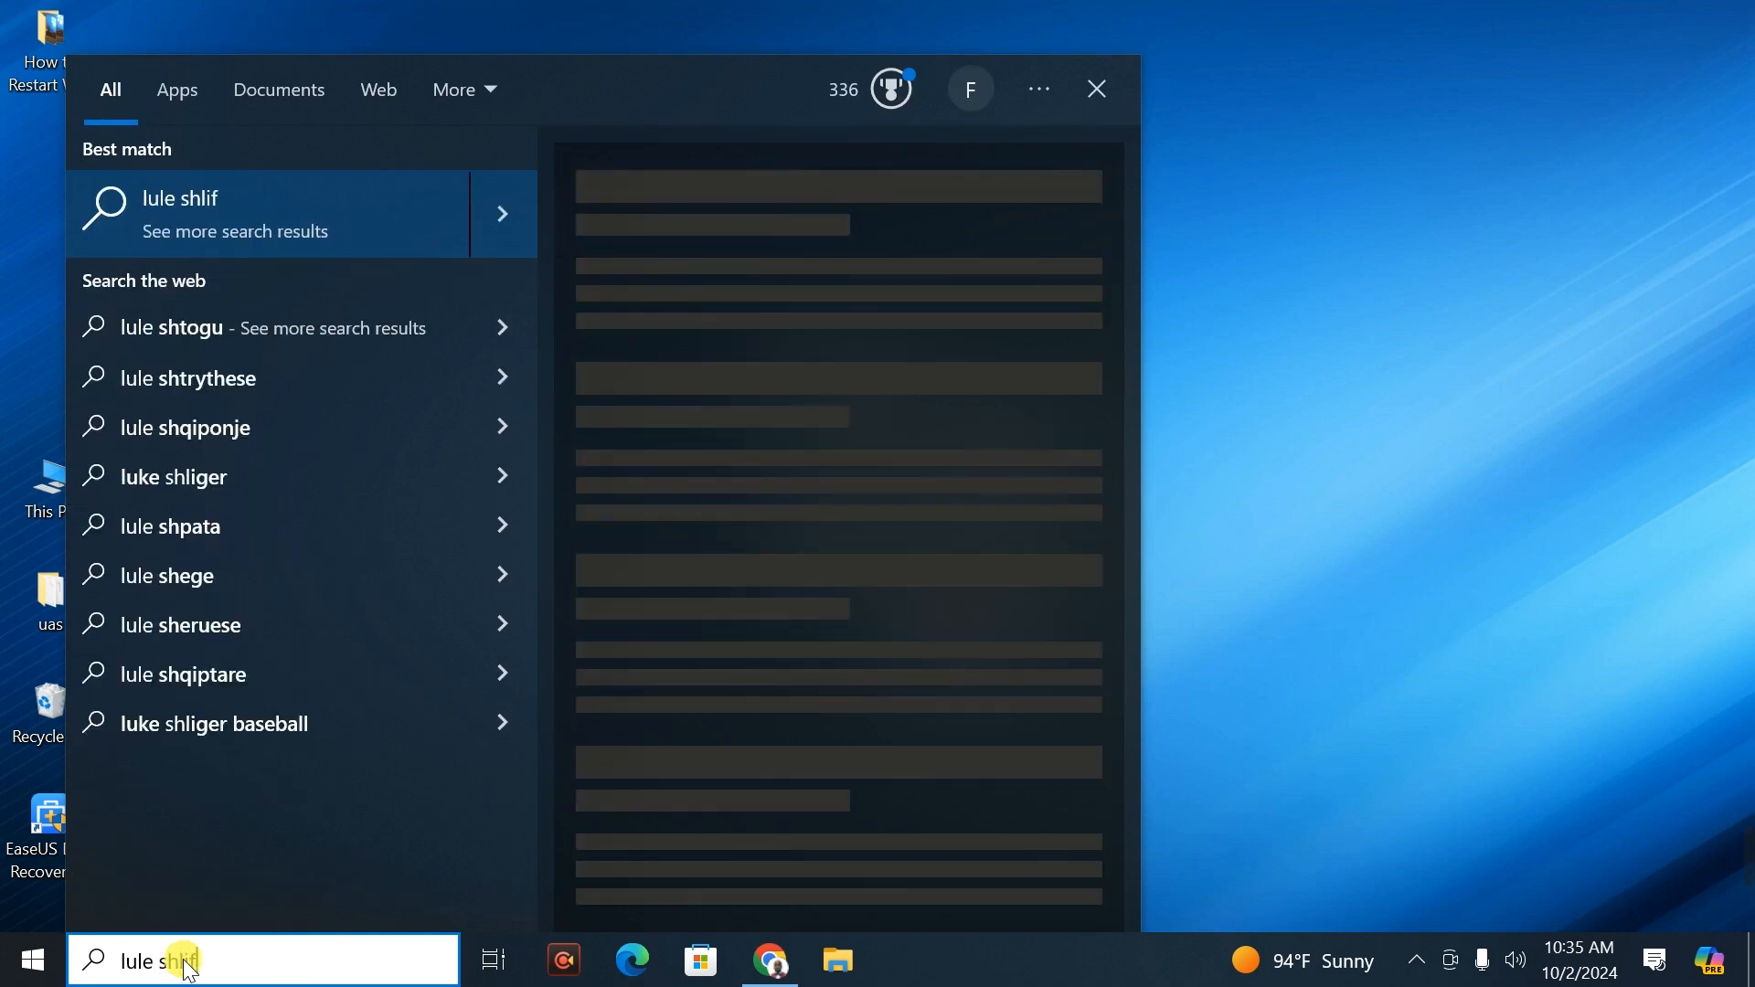
{"action": "key", "text": "backspace"}
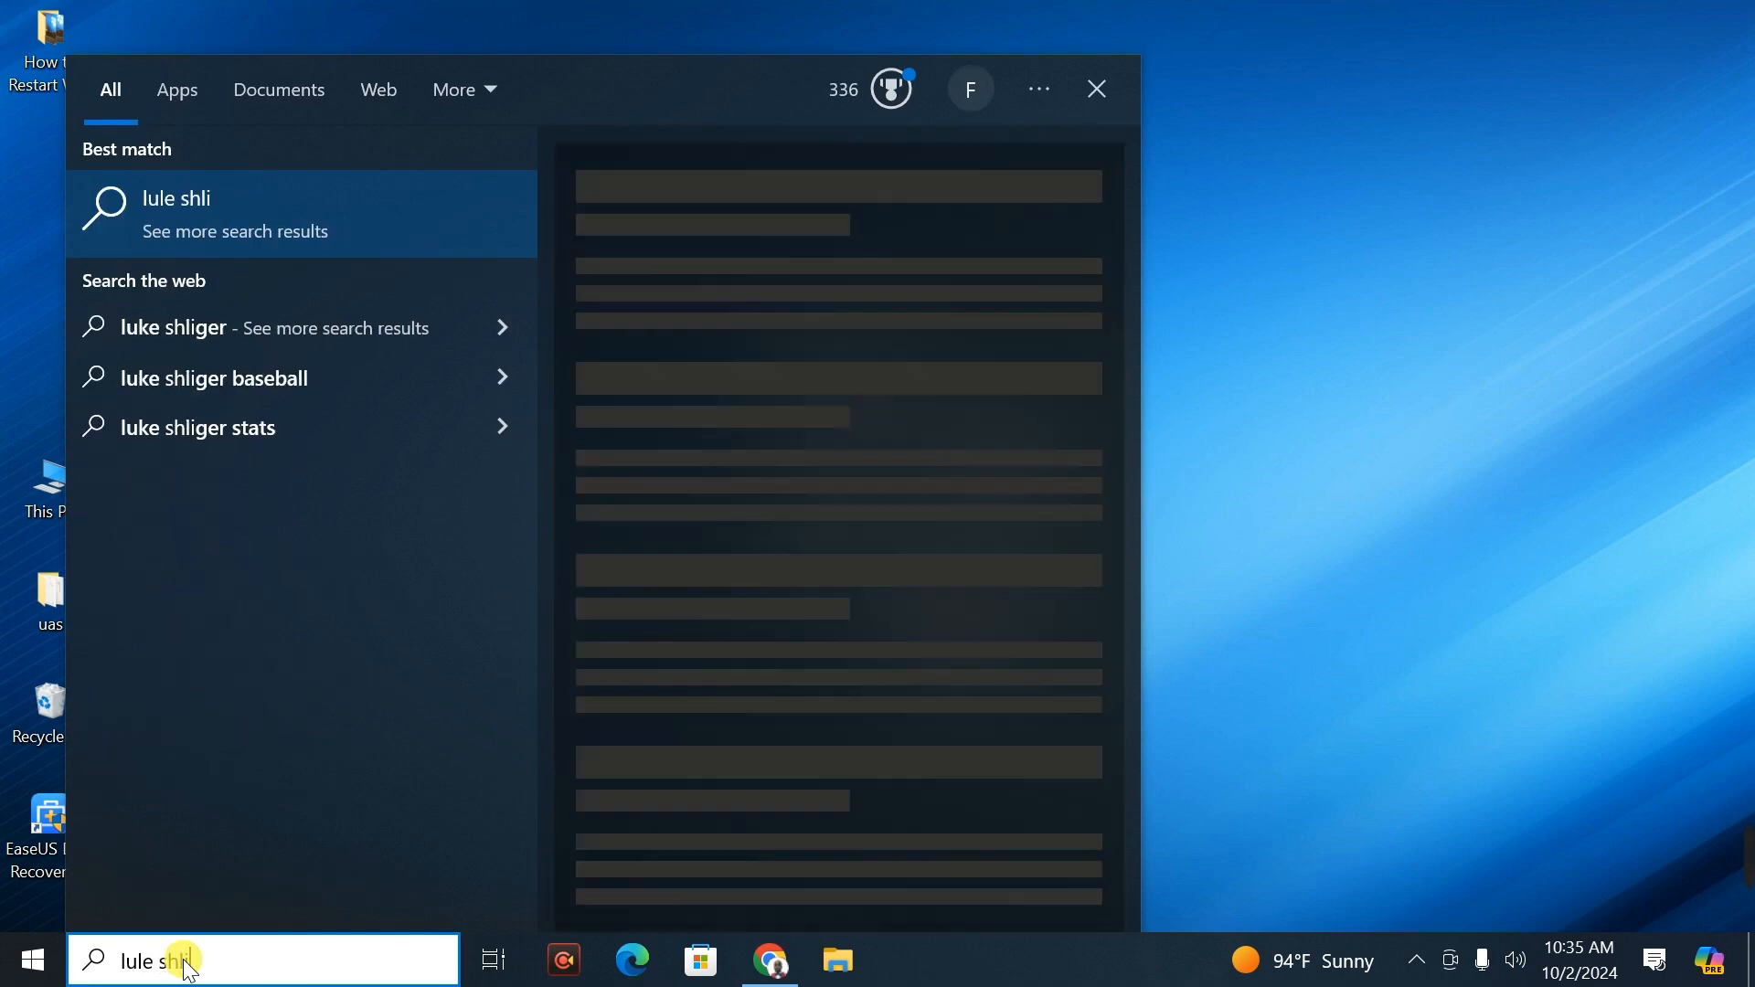